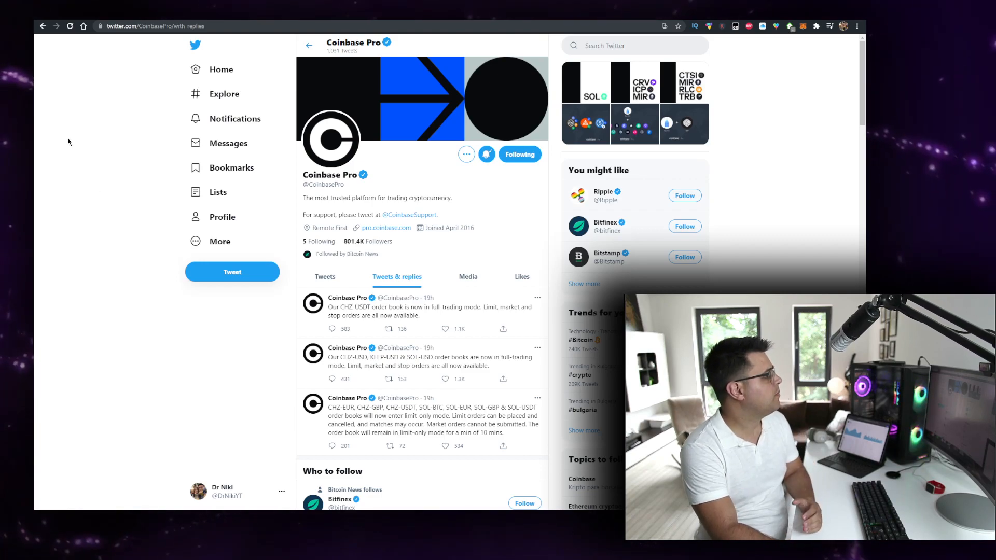
Scroll further down Coinbase Pro's Tweets & replies on Twitter
scroll("down", 3)
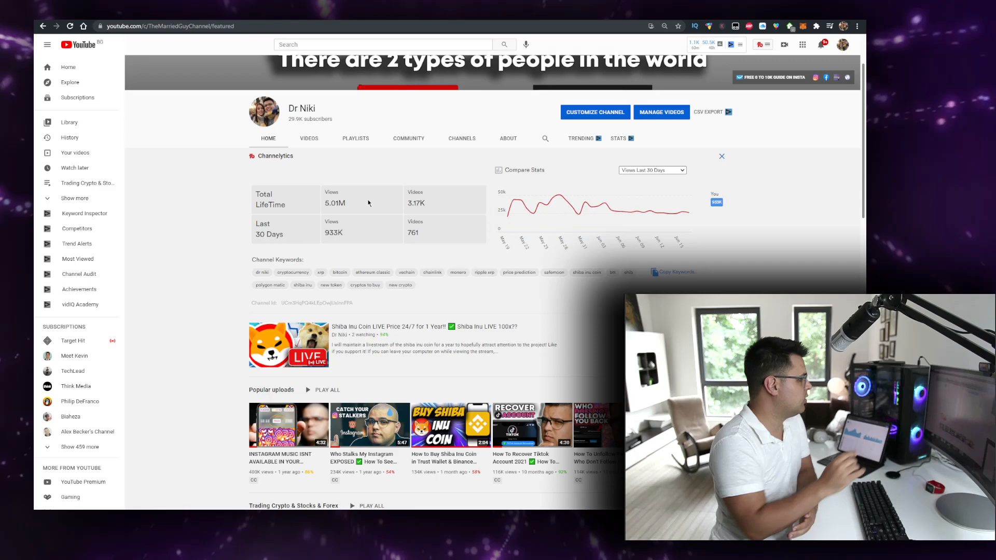
Show the channel's uploaded videos under the VIDEOS tab
left_click(309, 138)
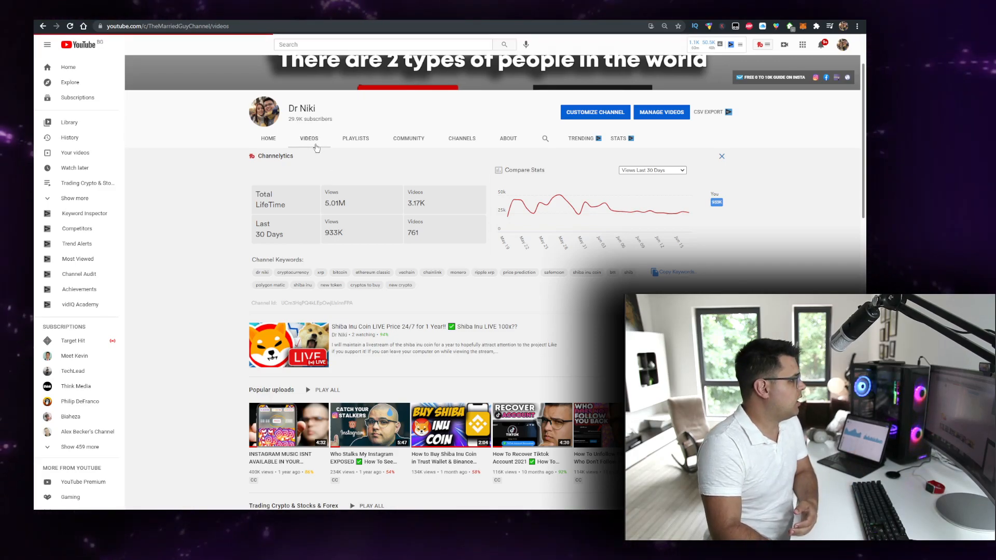
left_click(722, 157)
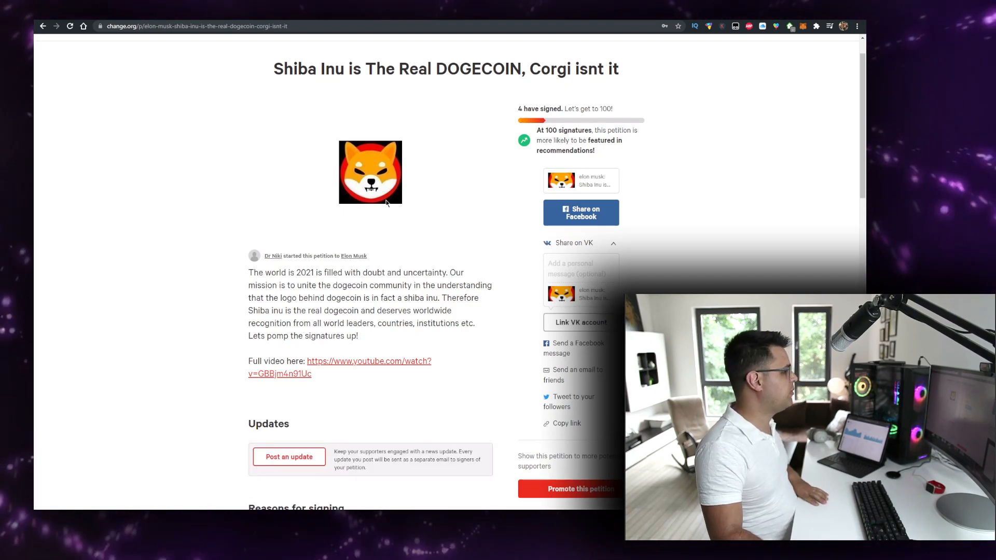
Highlight the 'Shiba Inu is The Real DOGECOIN' petition title and scroll down the page
left_click_drag(398, 69, 619, 68)
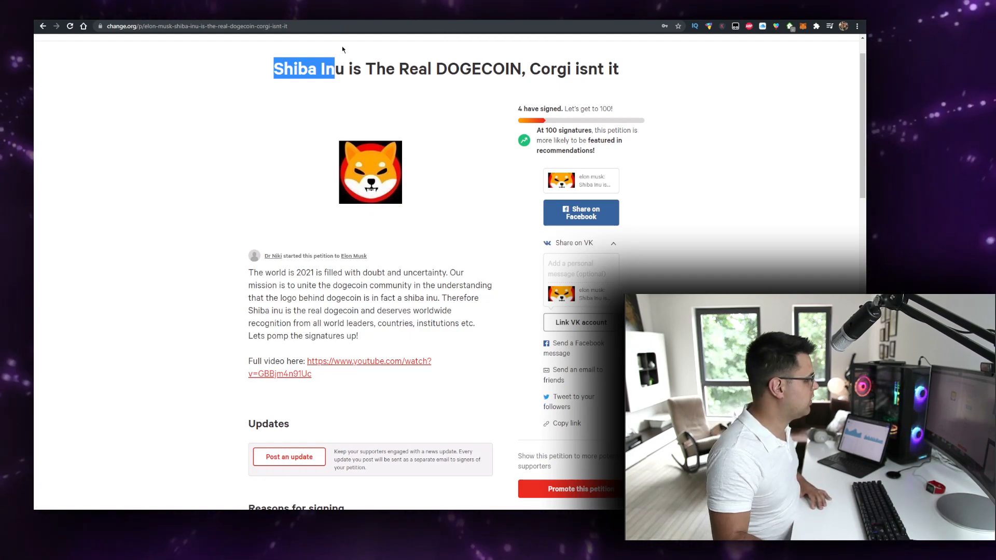
scroll("down", 3)
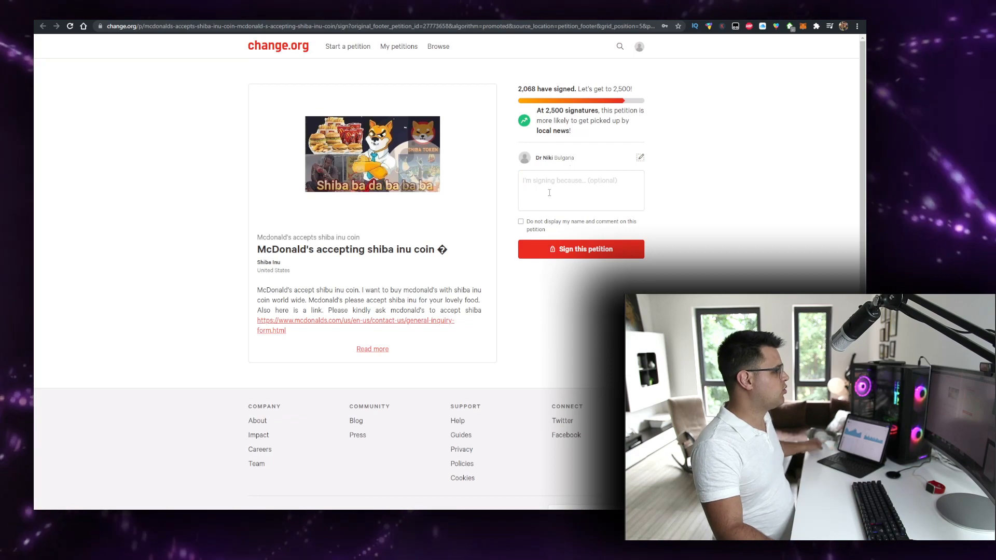
mouse_move(417, 207)
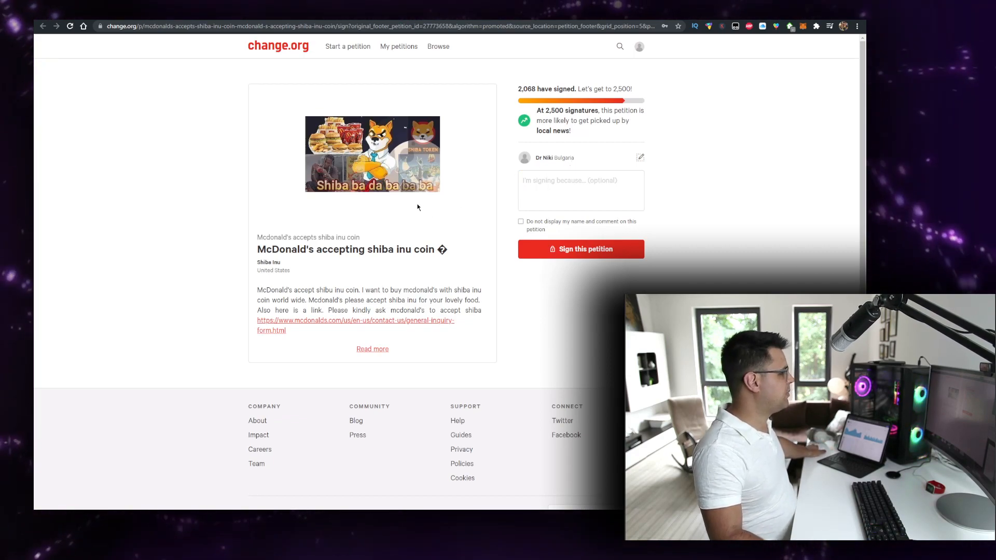
mouse_move(329, 281)
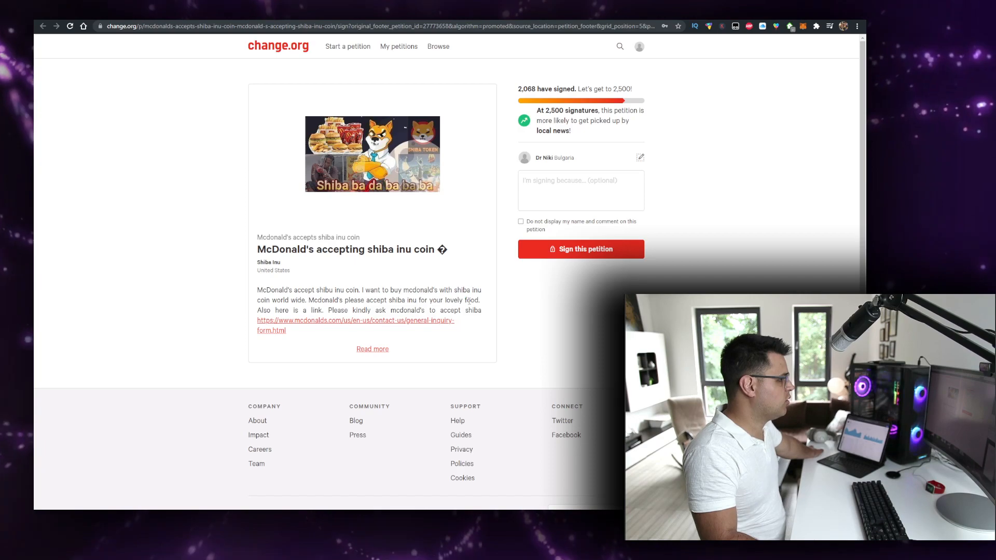
mouse_move(473, 278)
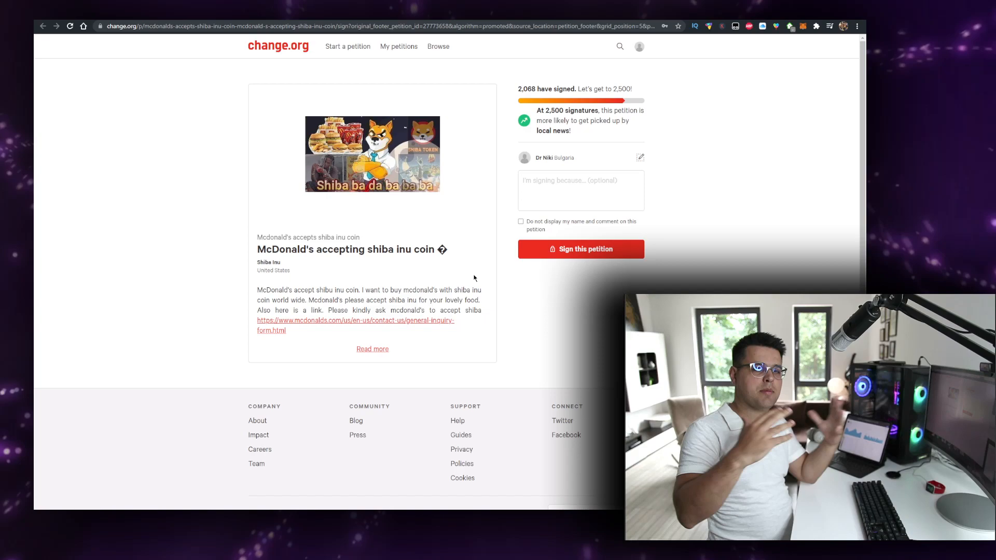
mouse_move(499, 275)
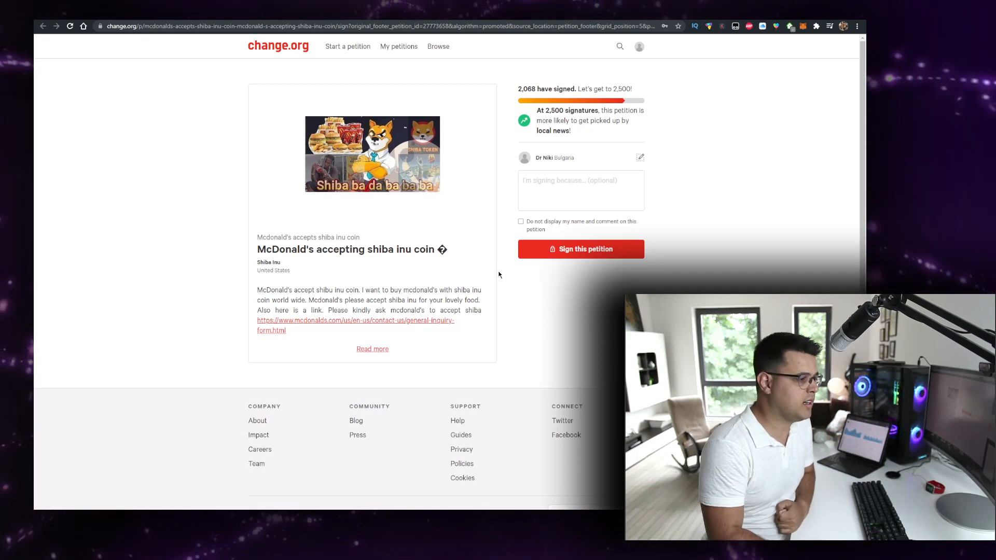
mouse_move(265, 362)
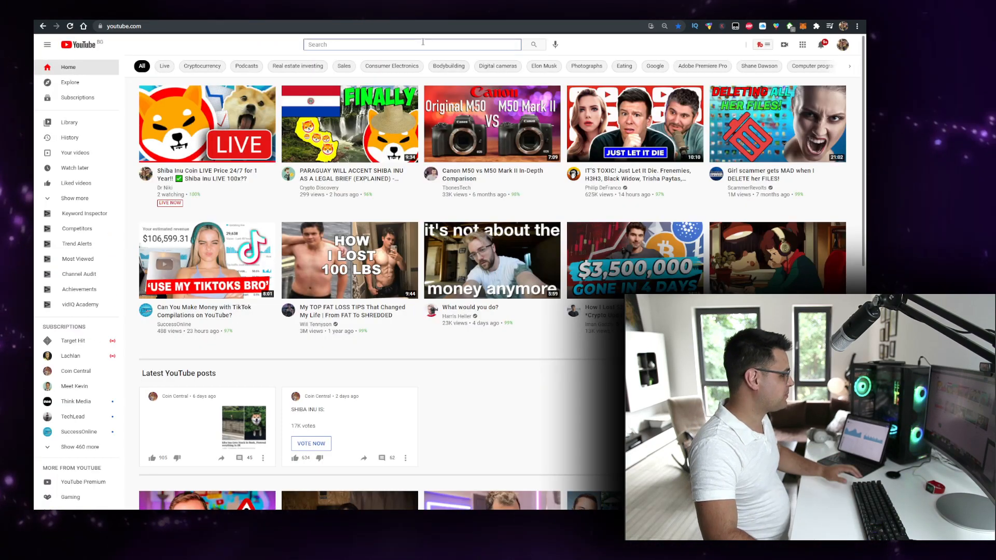
Search YouTube for 'bogged' and open the top result's channel
type("bogged")
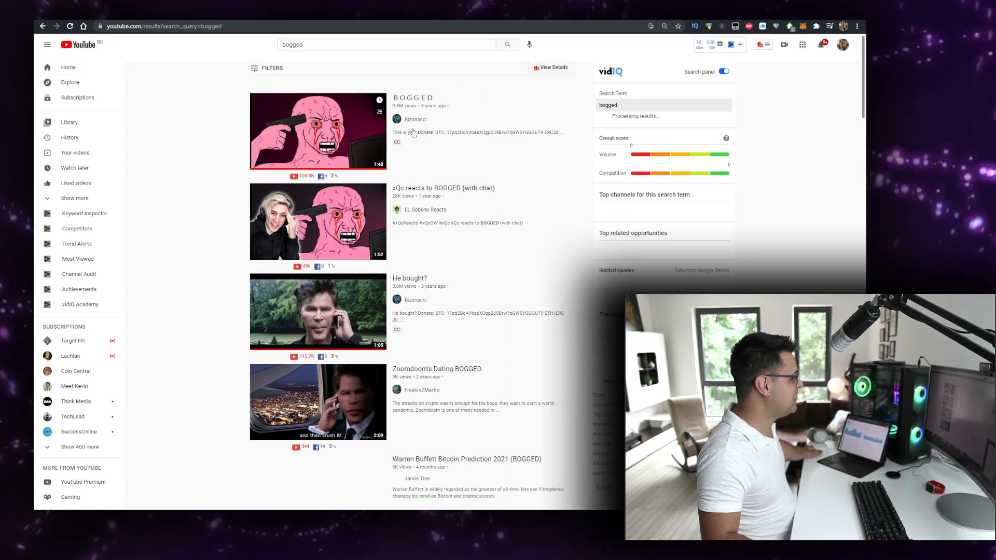
left_click(416, 119)
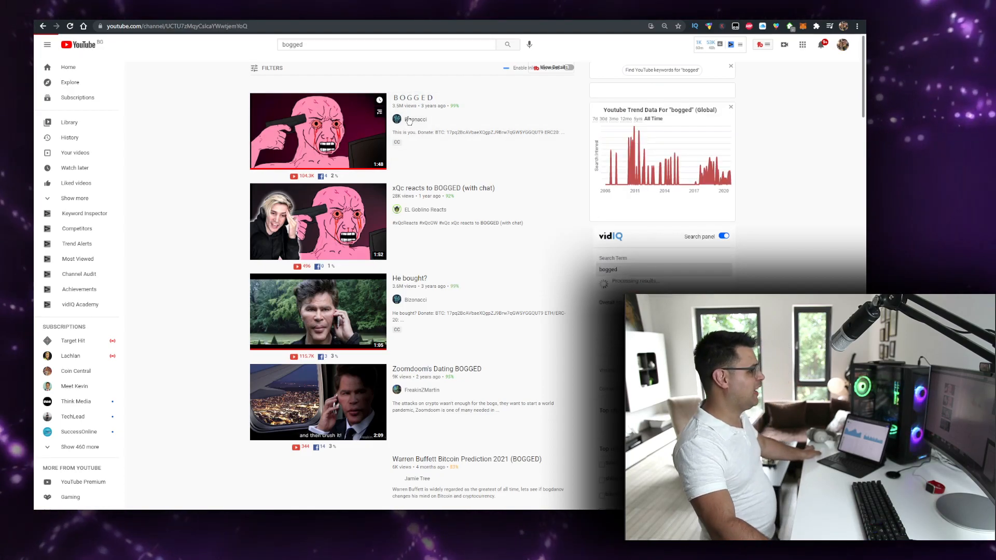
left_click(416, 119)
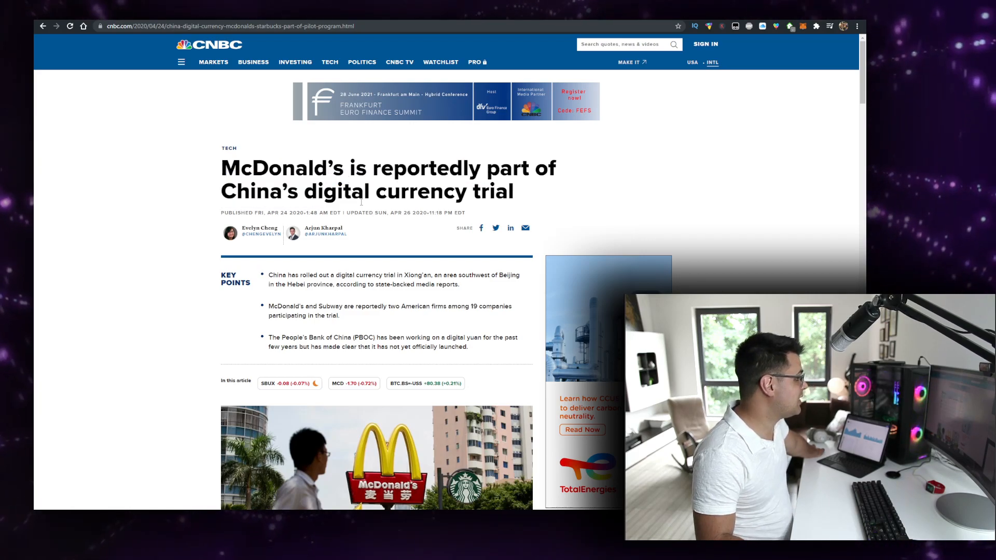
Scroll through the CNBC article on McDonald's in China's digital currency trial
scroll("down", 3)
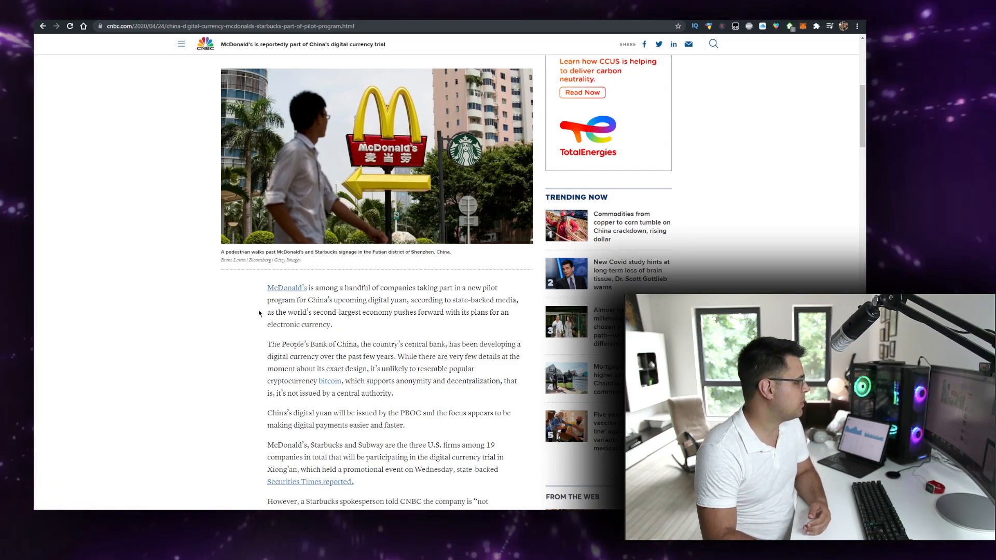
scroll("down", 3)
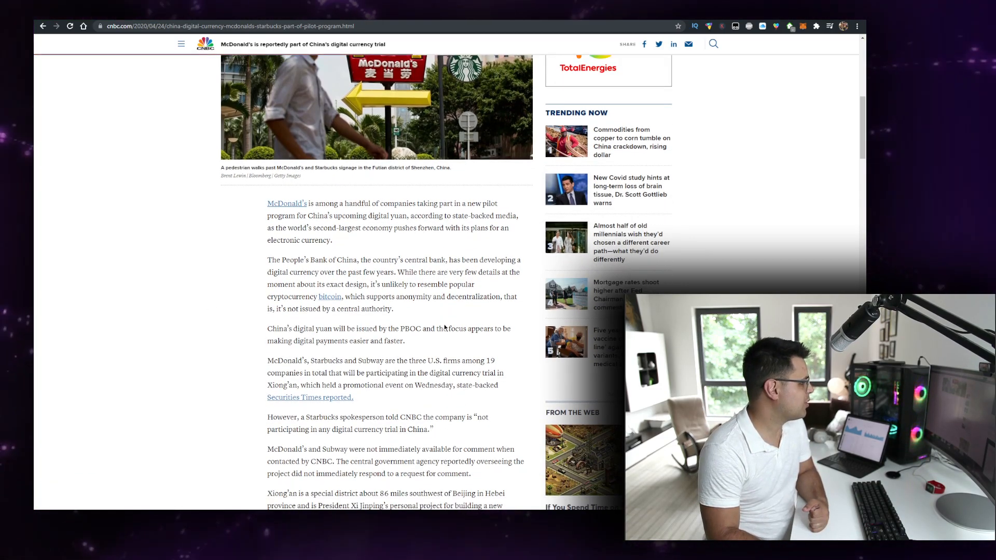
scroll("down", 3)
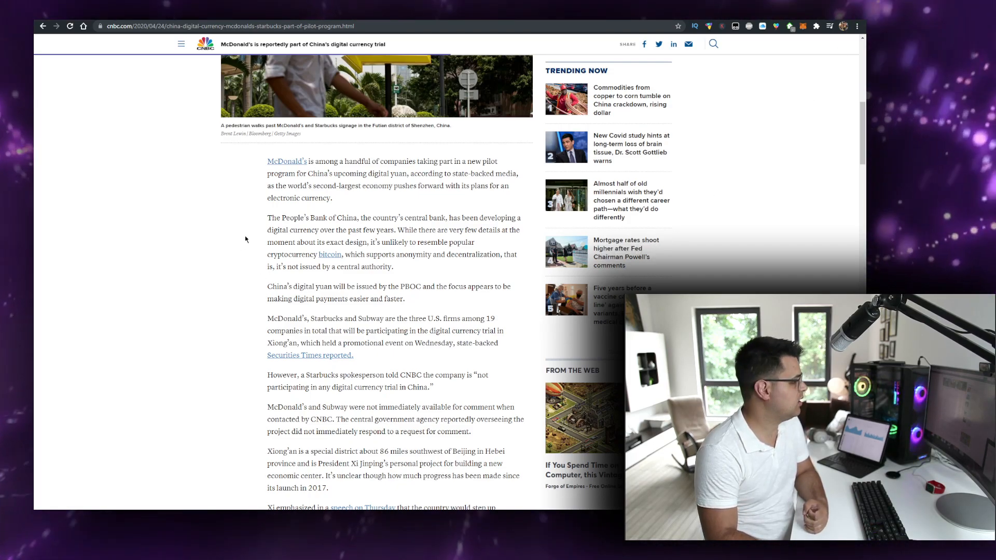
scroll("down", 3)
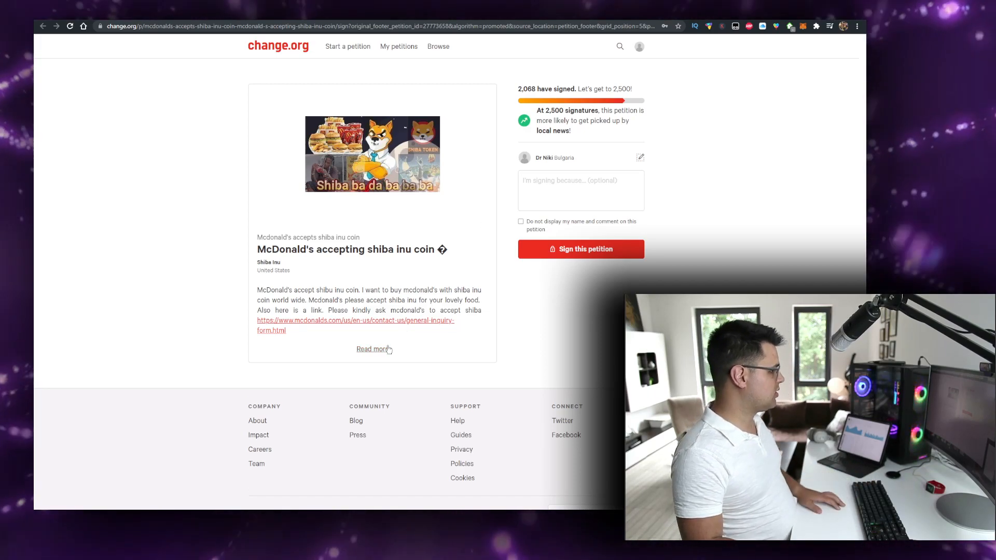
Expand the McDonald's Shiba Inu petition with Read more and scroll through its details
left_click(373, 349)
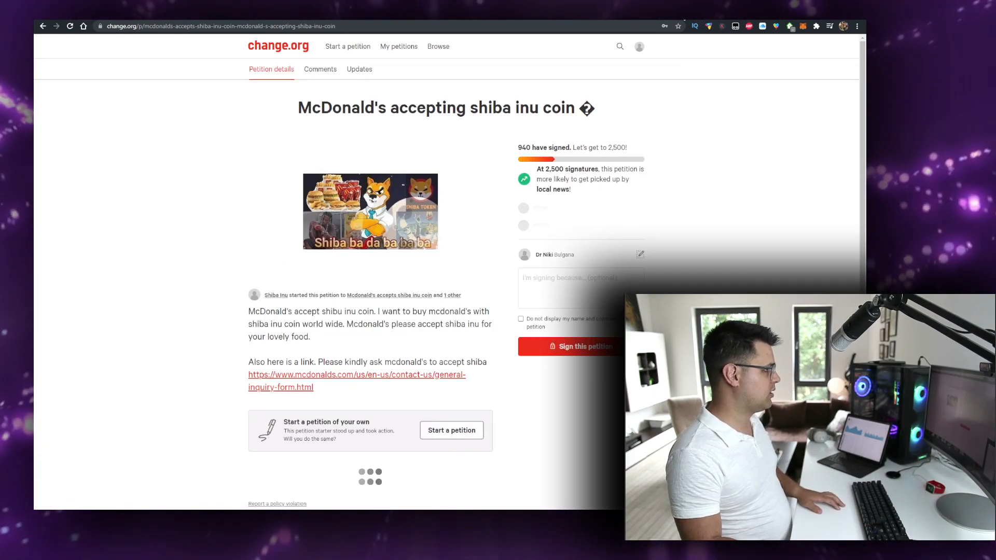
scroll("down", 3)
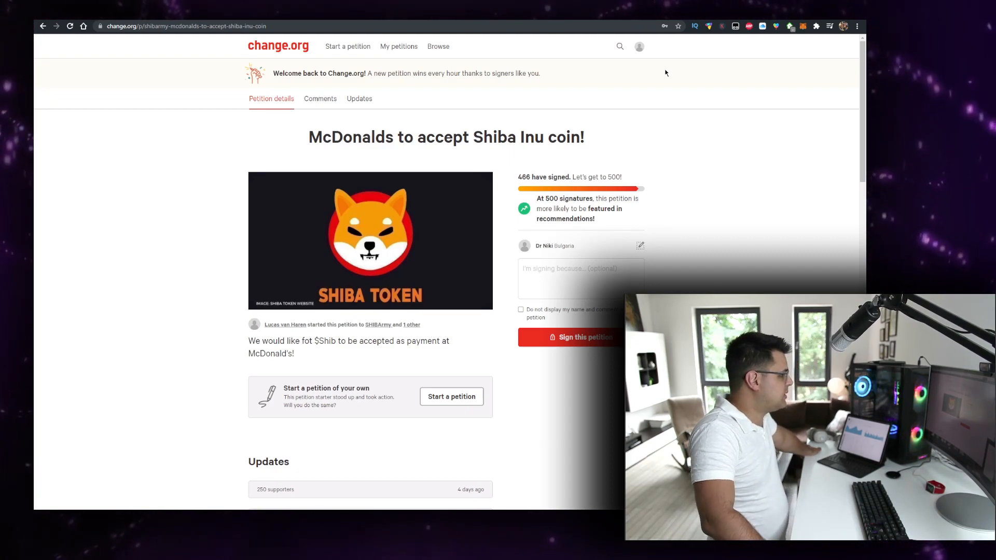
scroll("down", 3)
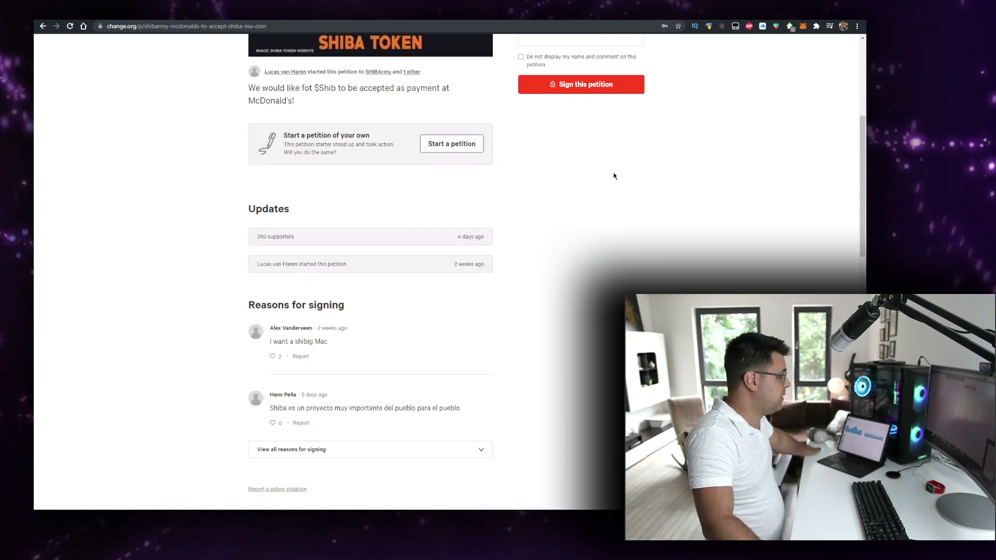
mouse_move(378, 323)
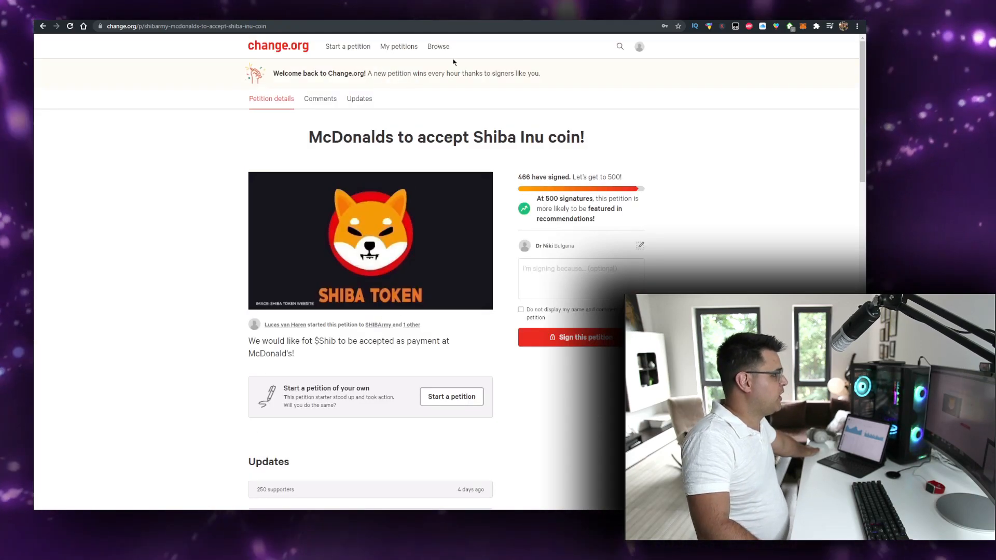
Search Change.org petitions for 'mcdonalds shiba'
left_click(620, 46)
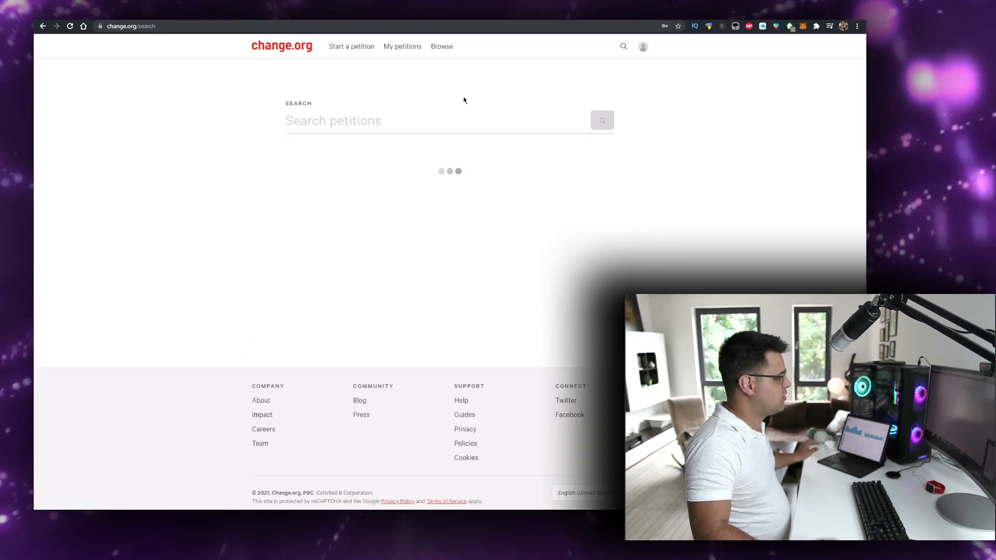
type("mcdonalds shiba")
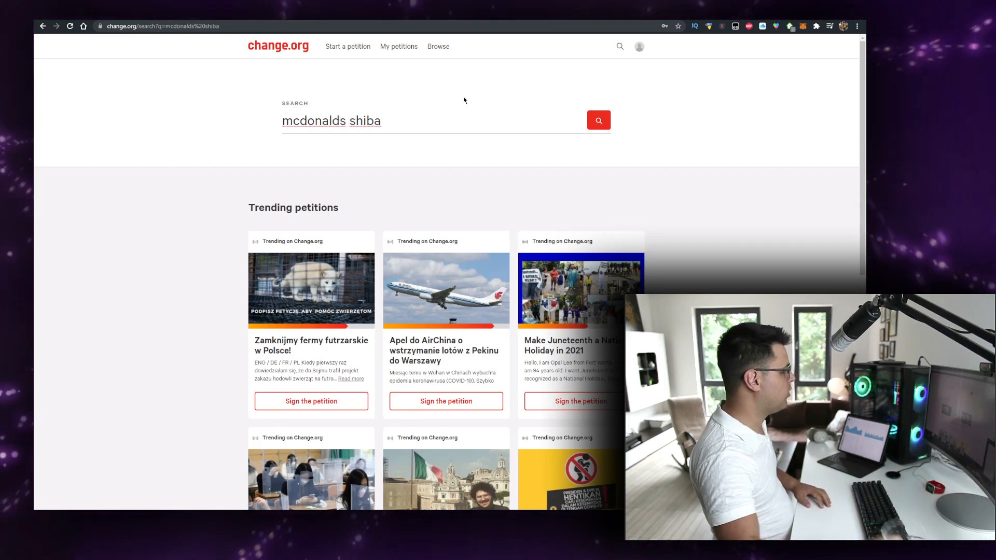
left_click(598, 120)
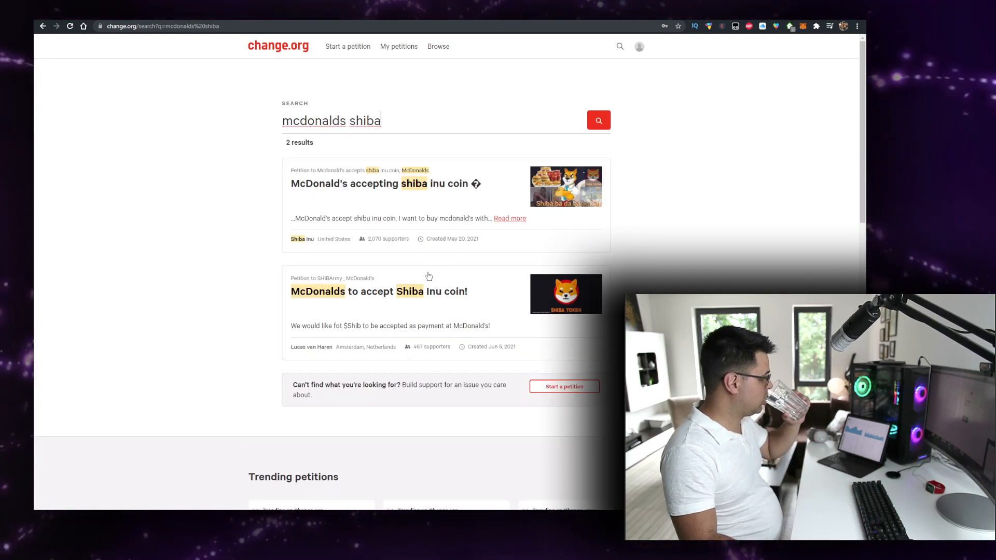
mouse_move(515, 314)
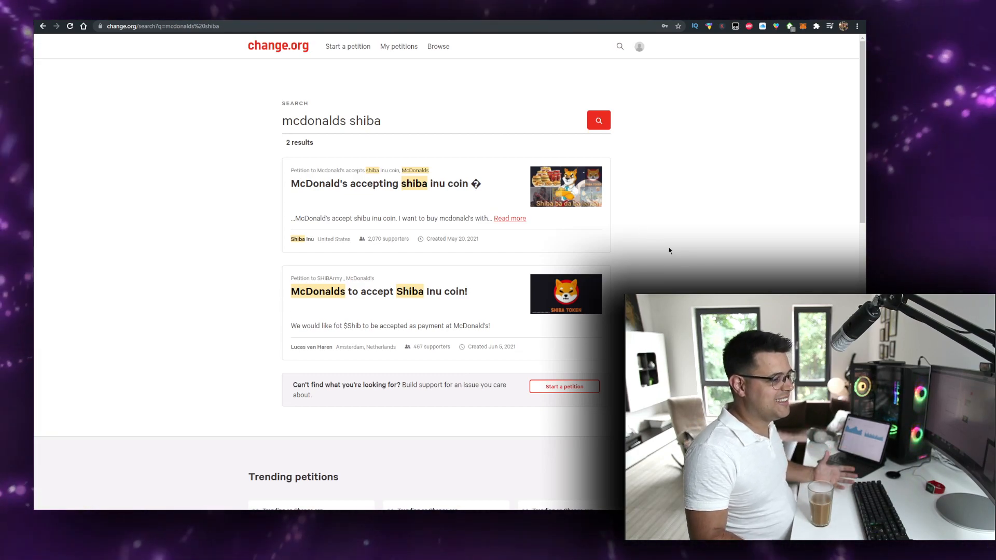
mouse_move(673, 246)
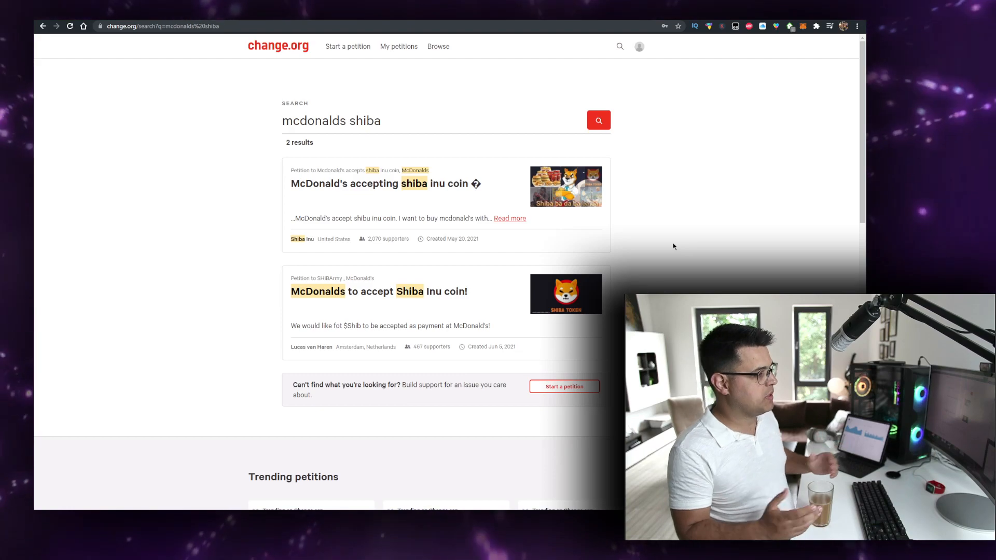